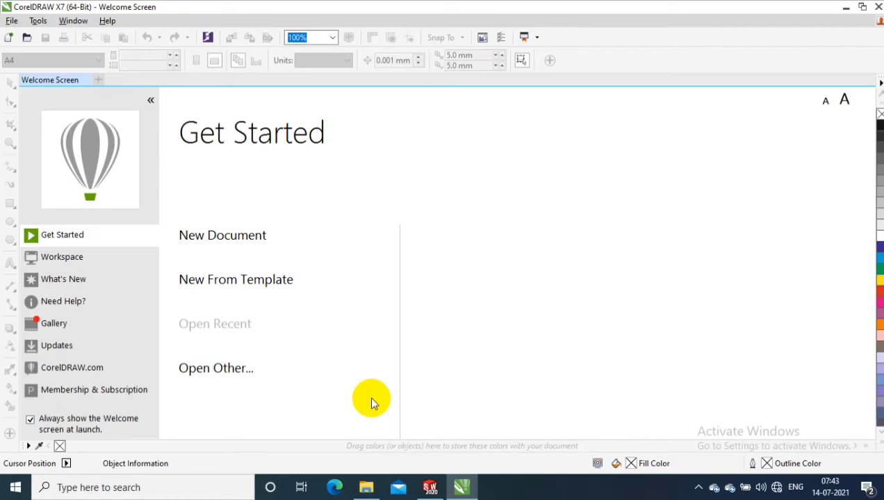
mouse_move(391, 381)
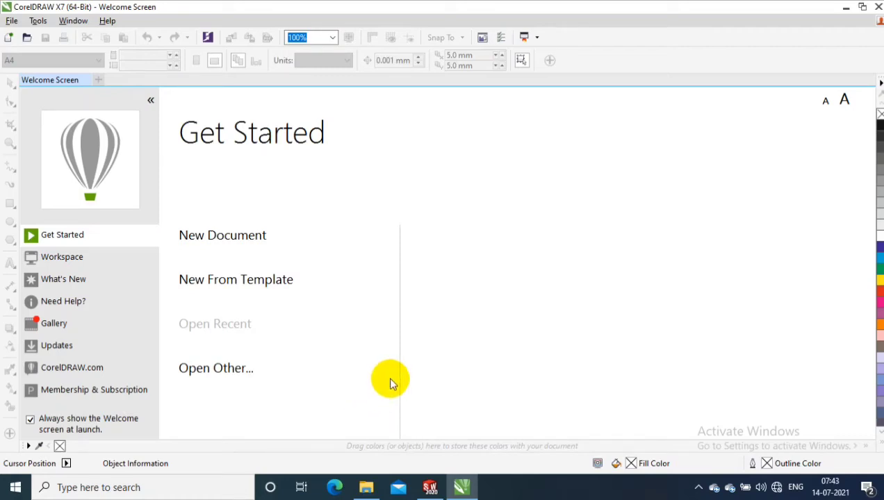
mouse_move(11, 49)
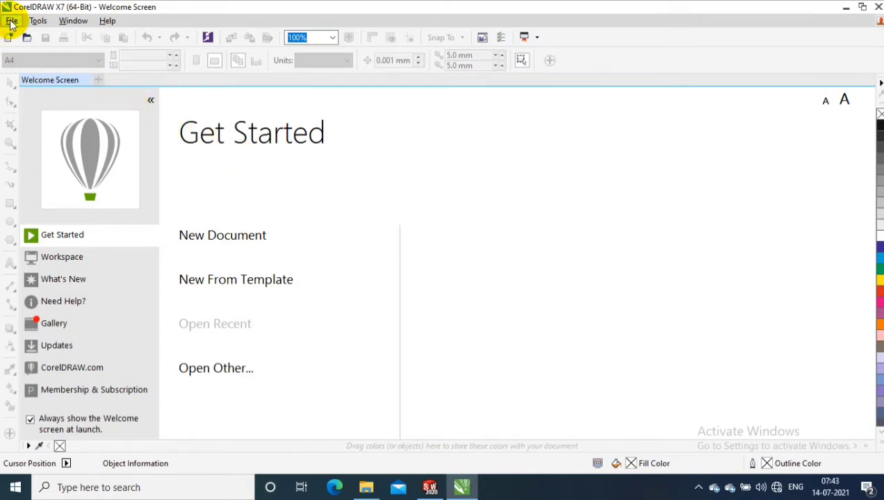
Start a new document with Ctrl+N and choose the A4 preset, 210 × 297 mm portrait
click(11, 21)
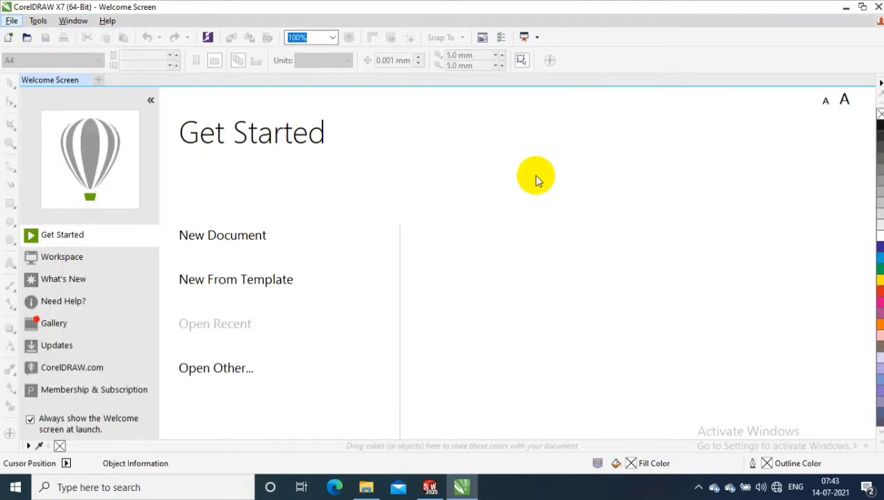
key(ctrl+n)
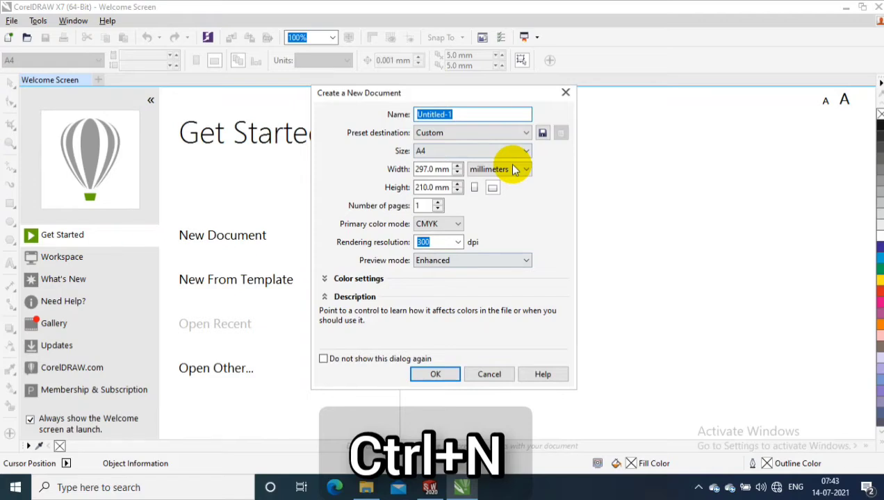
click(526, 150)
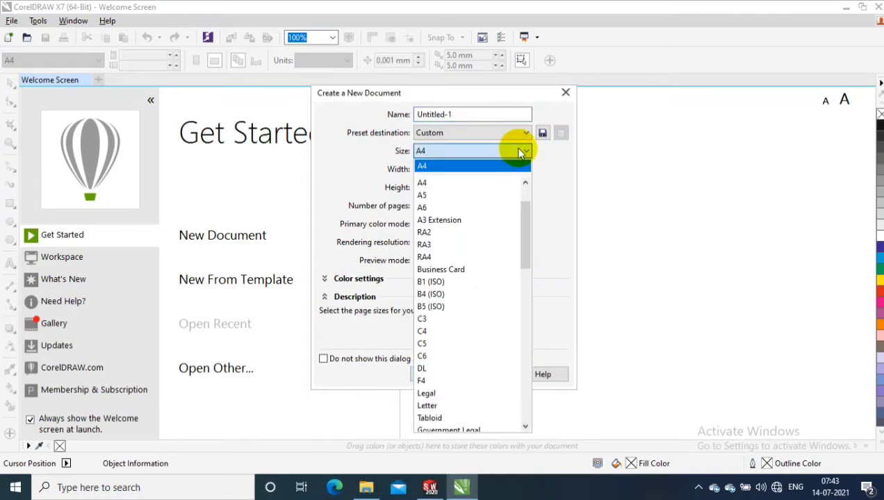
mouse_move(527, 212)
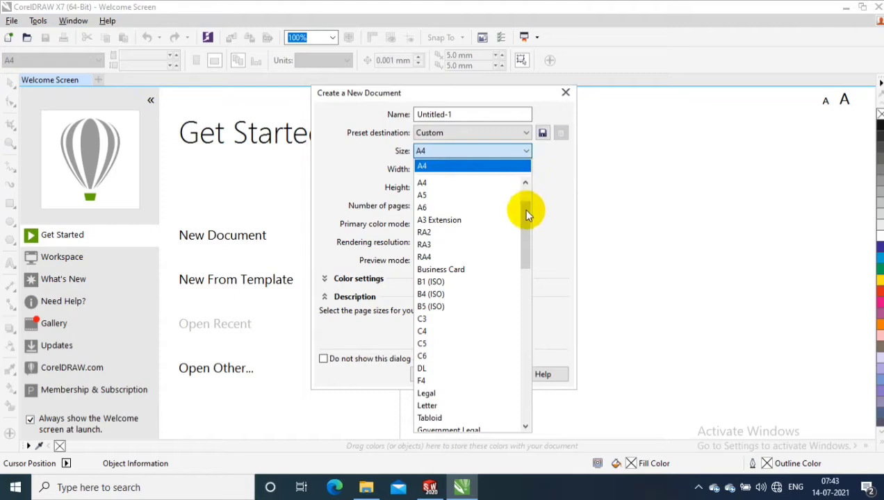
scroll(up, 3)
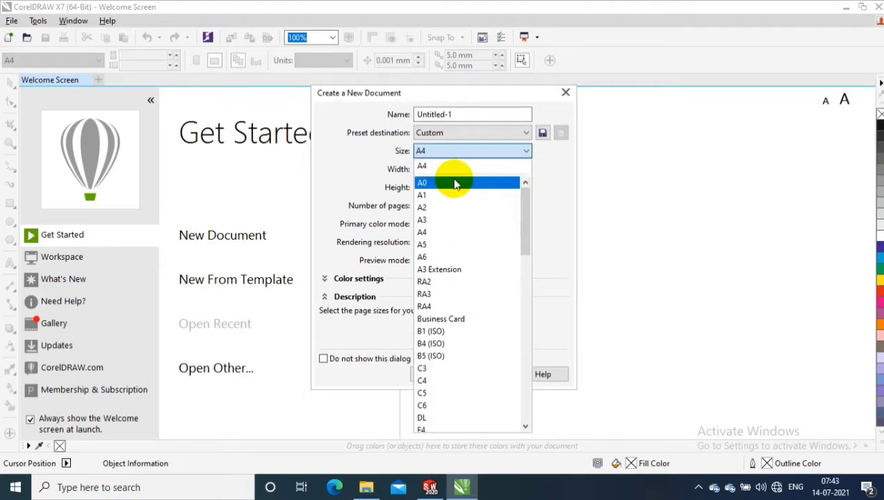
scroll(down, 3)
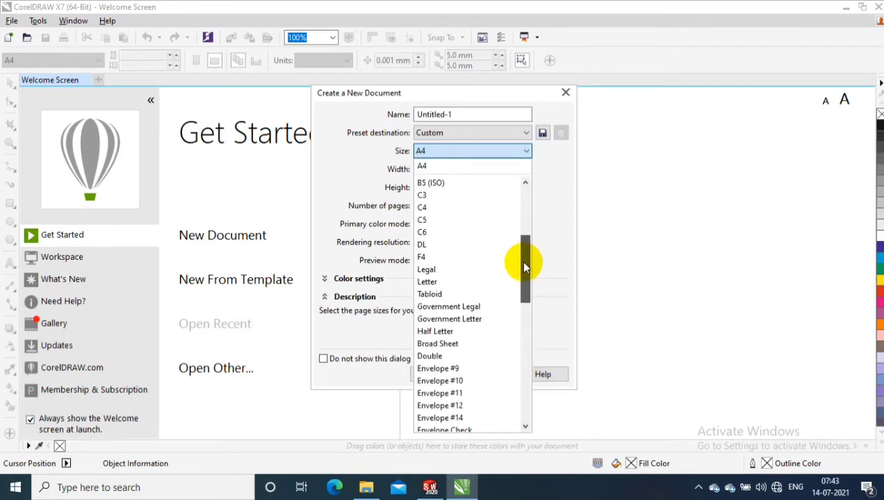
scroll(up, 3)
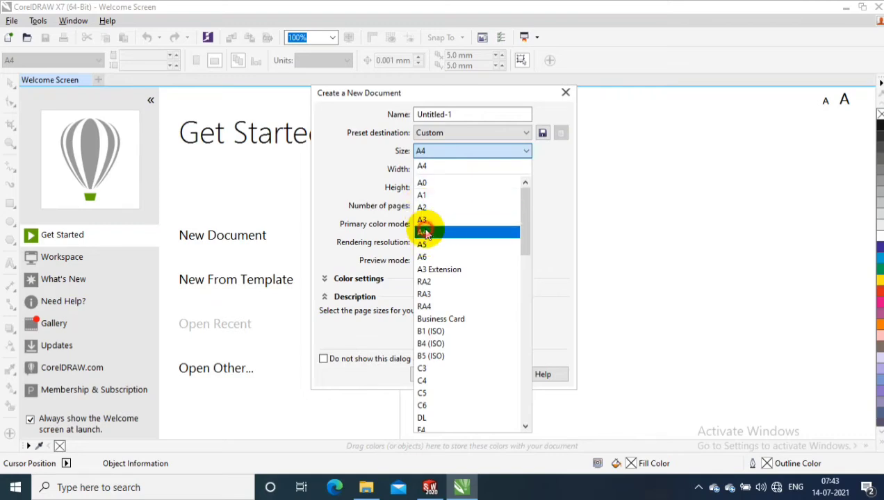
click(421, 231)
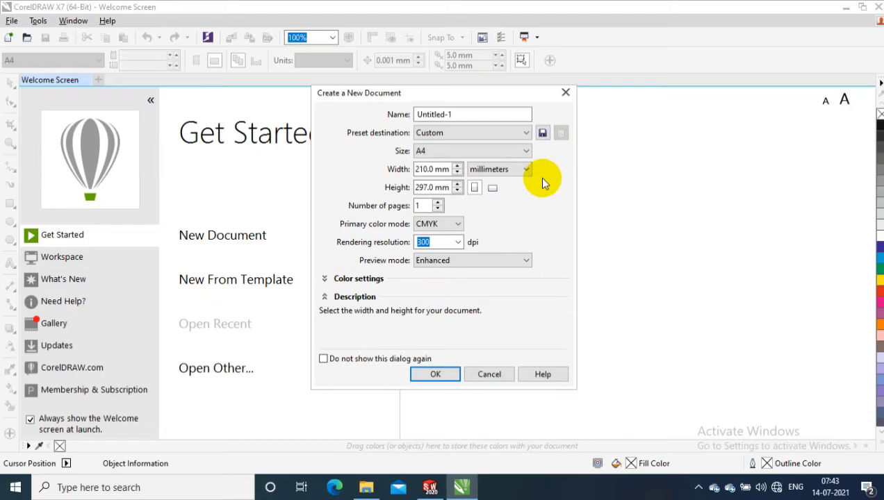
click(525, 170)
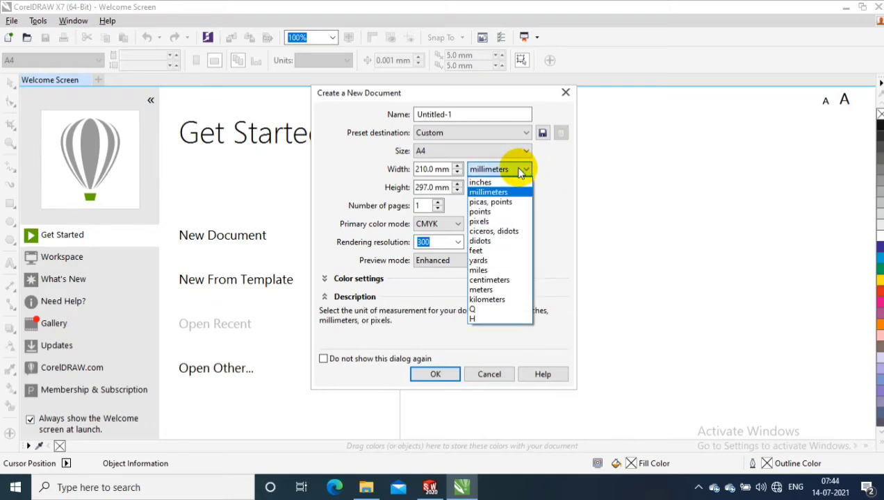
mouse_move(498, 312)
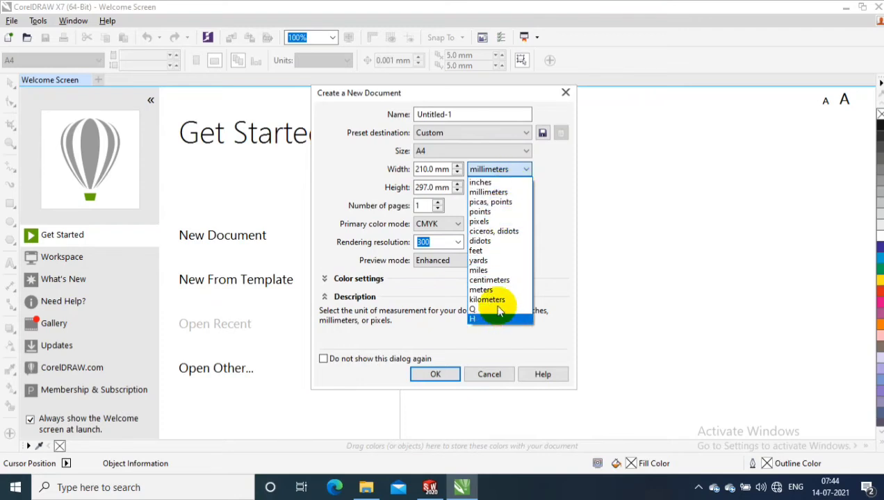
mouse_move(498, 192)
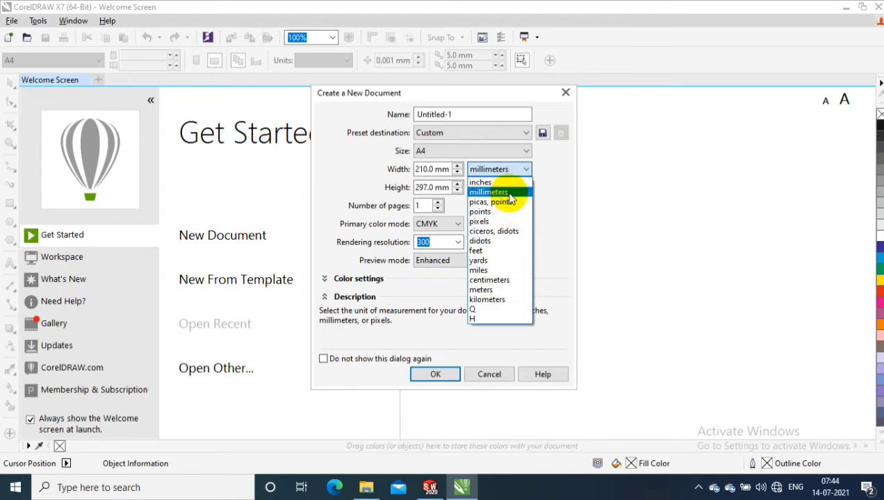
mouse_move(512, 221)
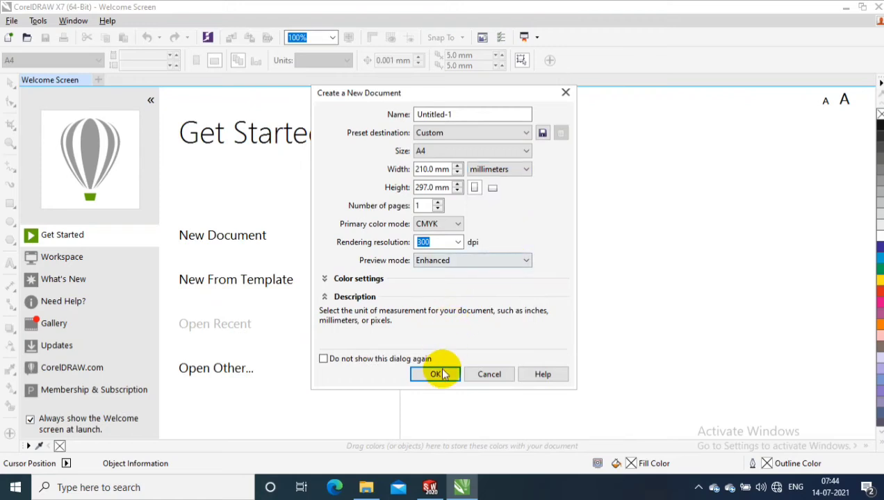
Confirm the settings so Untitled-1 opens as a blank A4 portrait page in millimeters
click(435, 374)
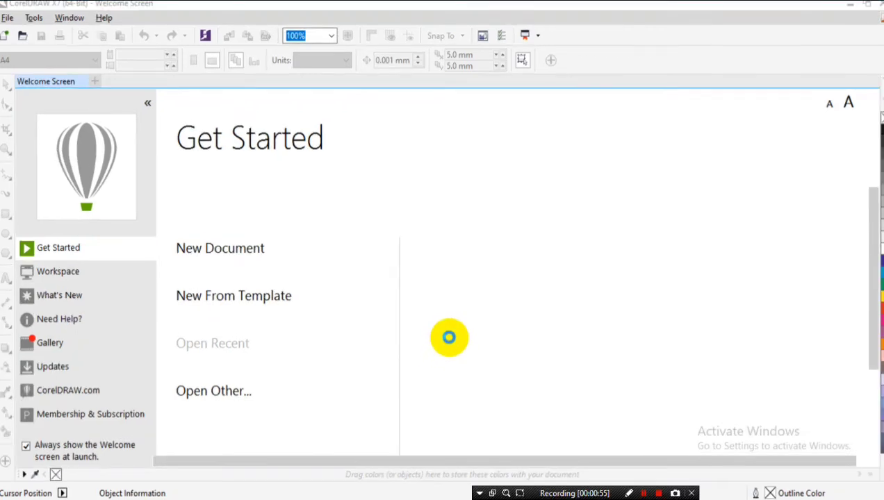
mouse_move(463, 302)
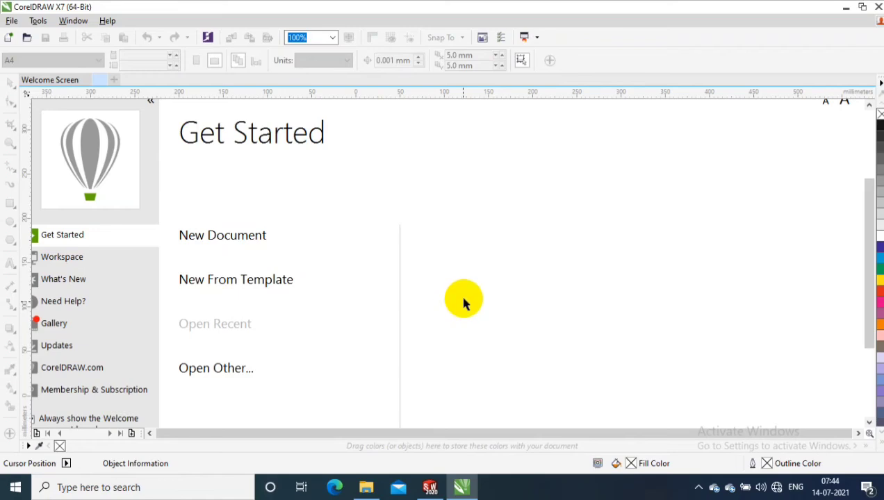
click(222, 235)
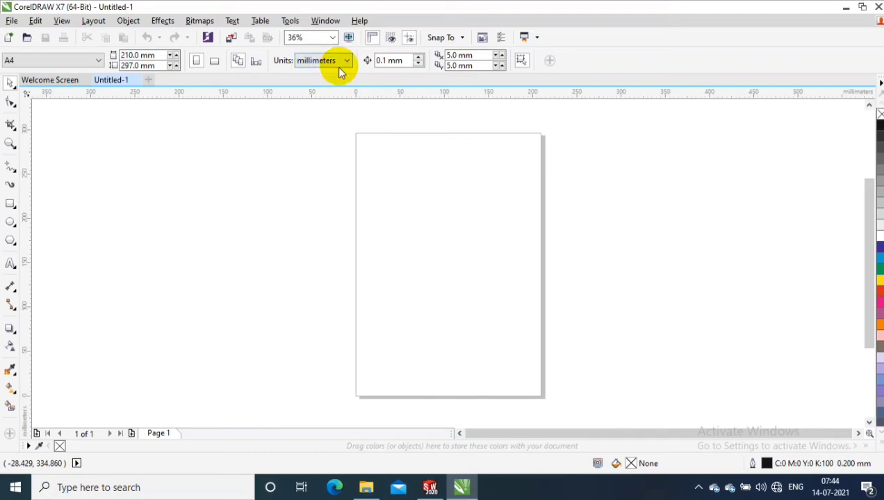
mouse_move(271, 72)
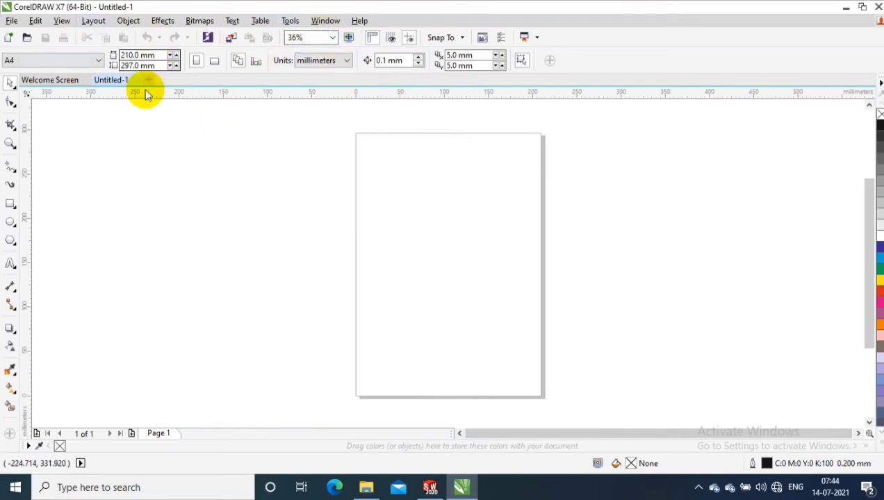
mouse_move(623, 292)
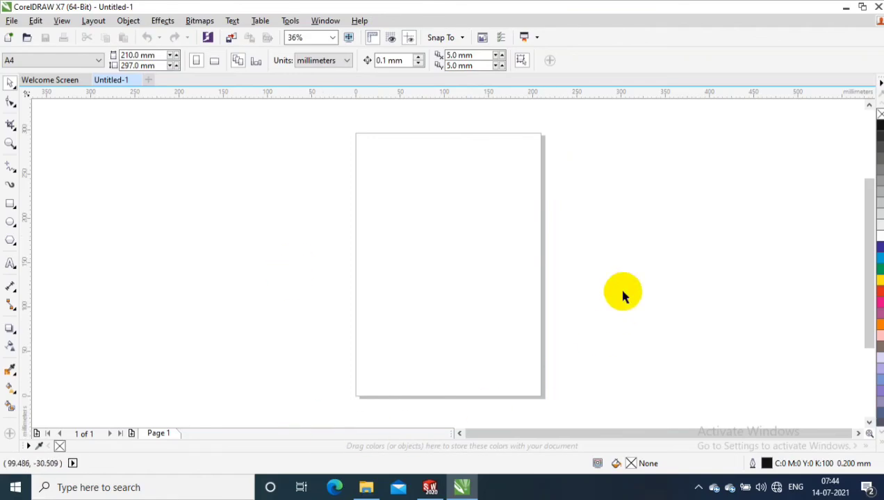